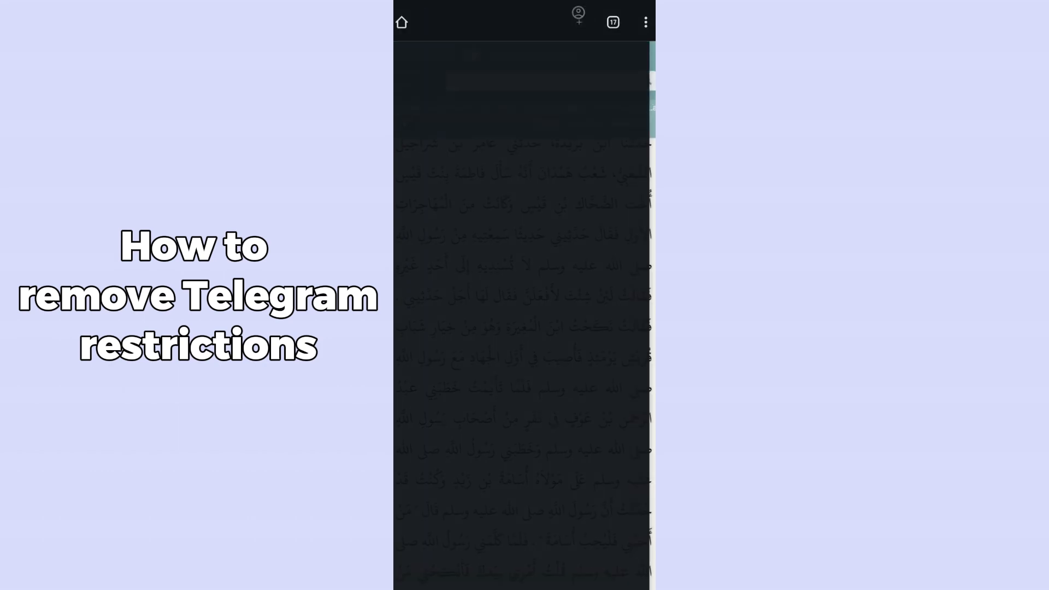
Search Chrome for telegram.org from the address bar
click(498, 23)
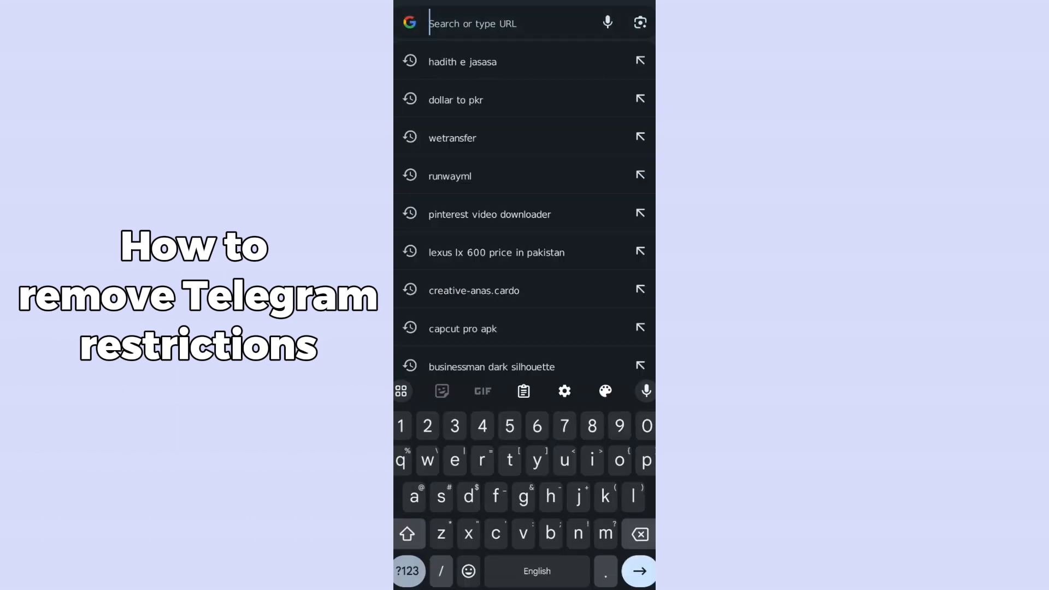
text(telegram)
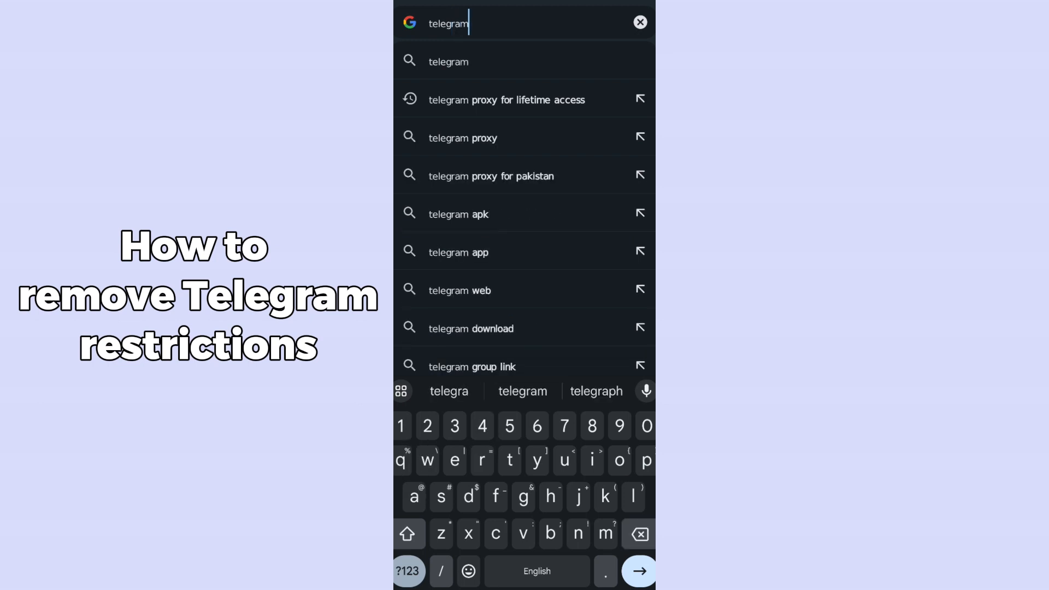
text(.org)
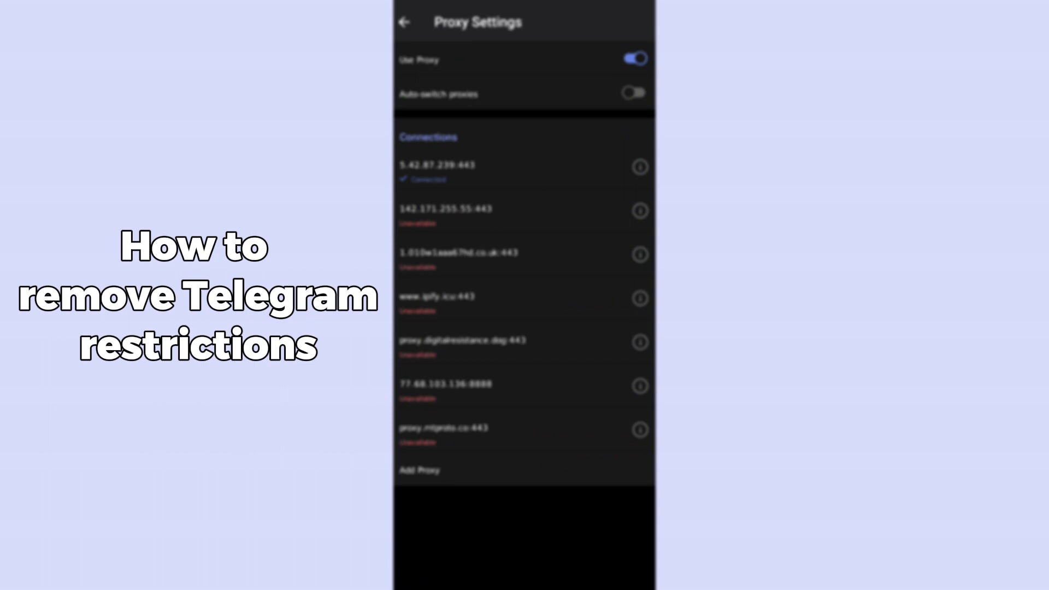
Leave Proxy Settings and return to the main chat list
click(404, 22)
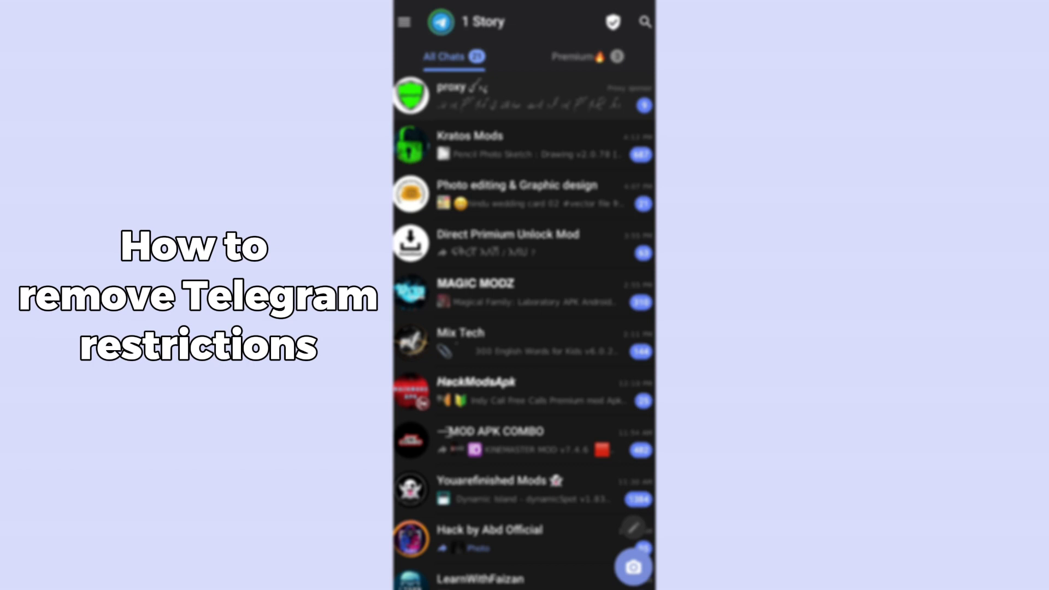
Go to the Telegram account Settings page from the menu
click(404, 22)
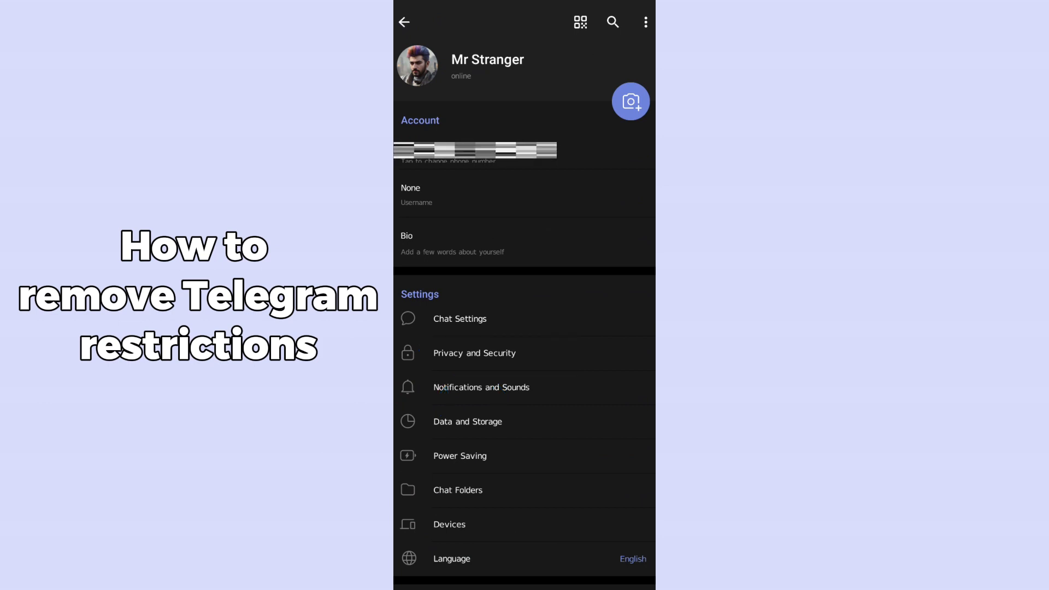
Scroll Privacy and Security down past Contacts to the Secret Chats options
click(474, 353)
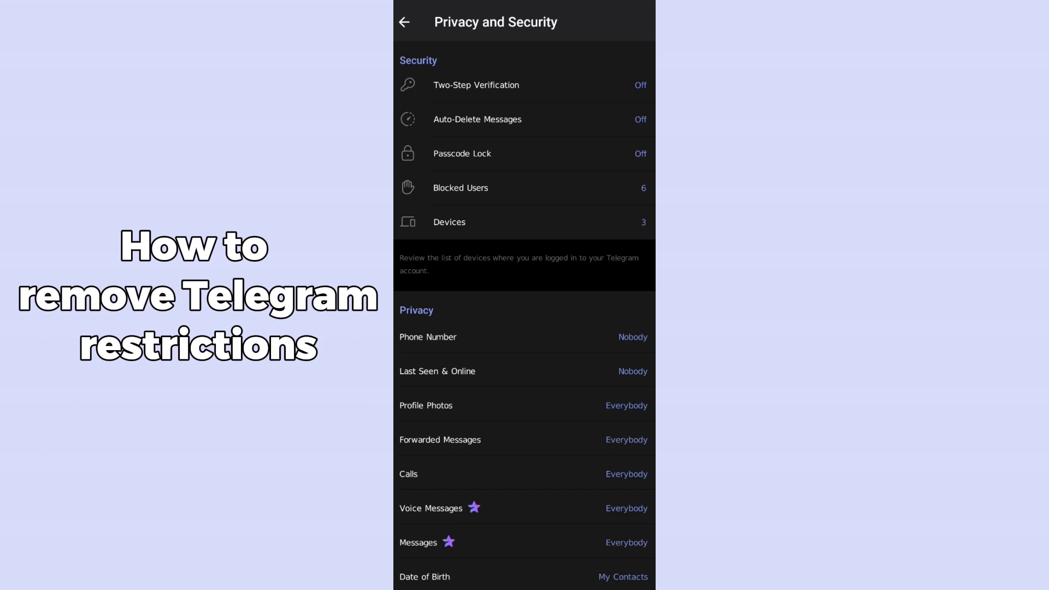
scroll(down, 3)
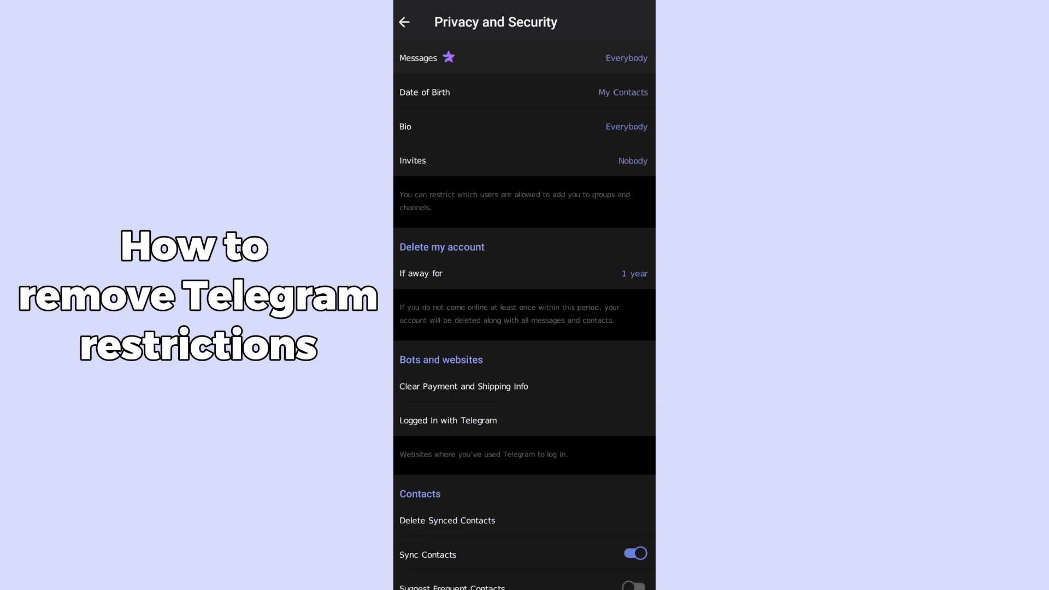
scroll(down, 3)
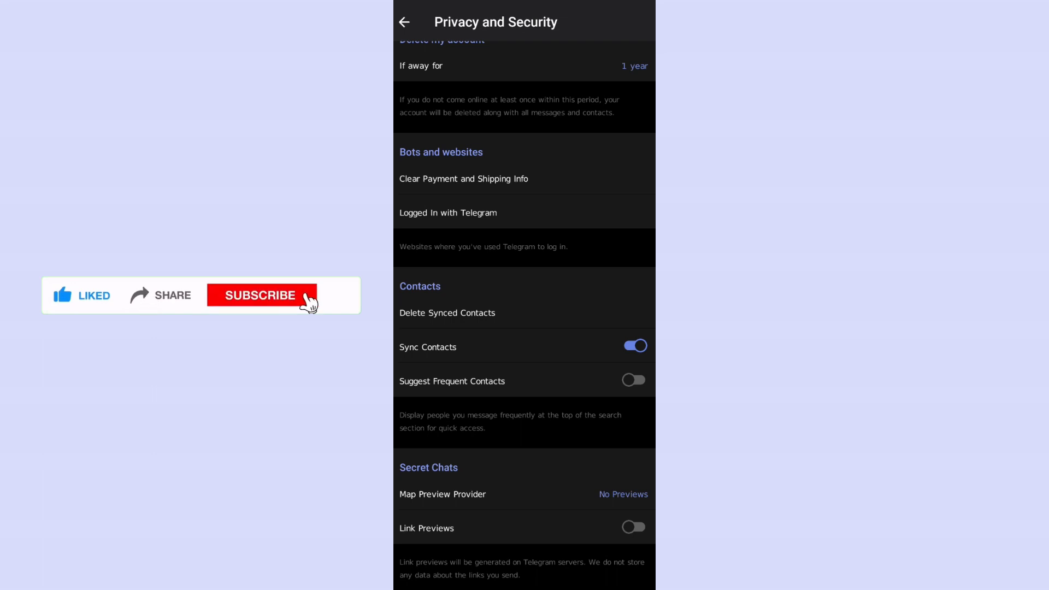
click(262, 295)
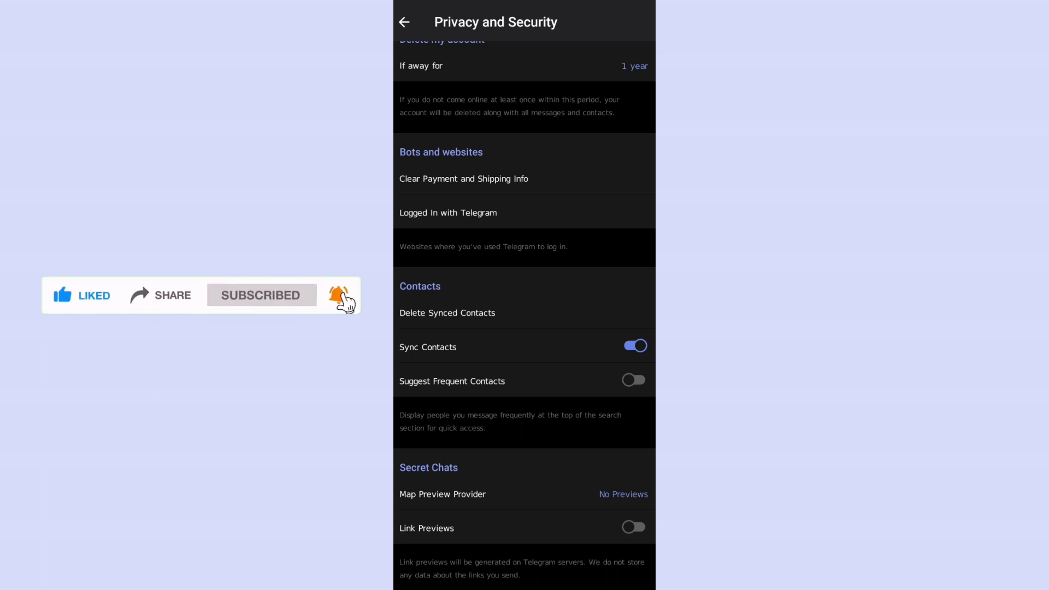